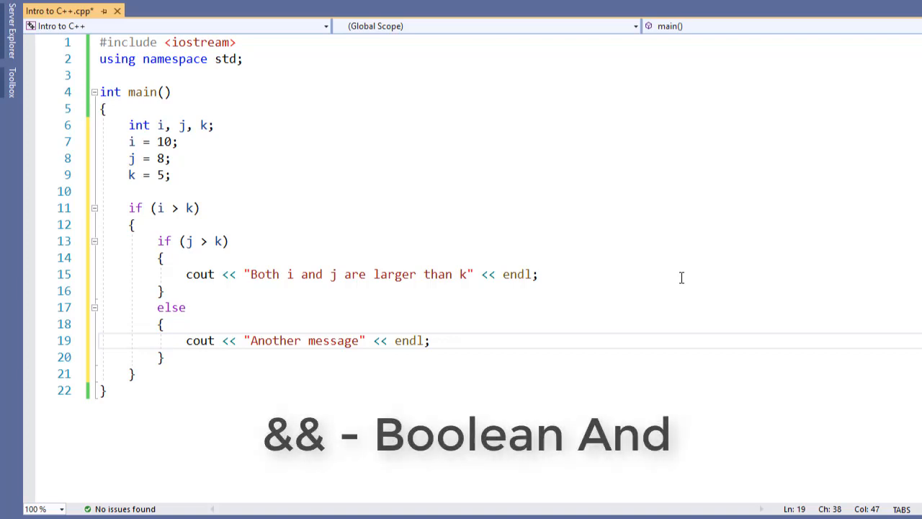
mouse_move(191, 208)
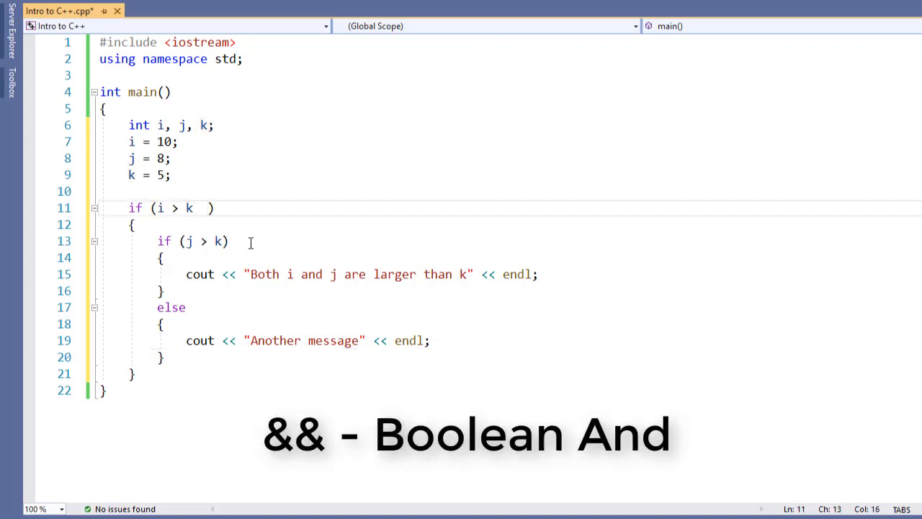
Make the if test i > k && j > k, keep the else, and run.
type("&&")
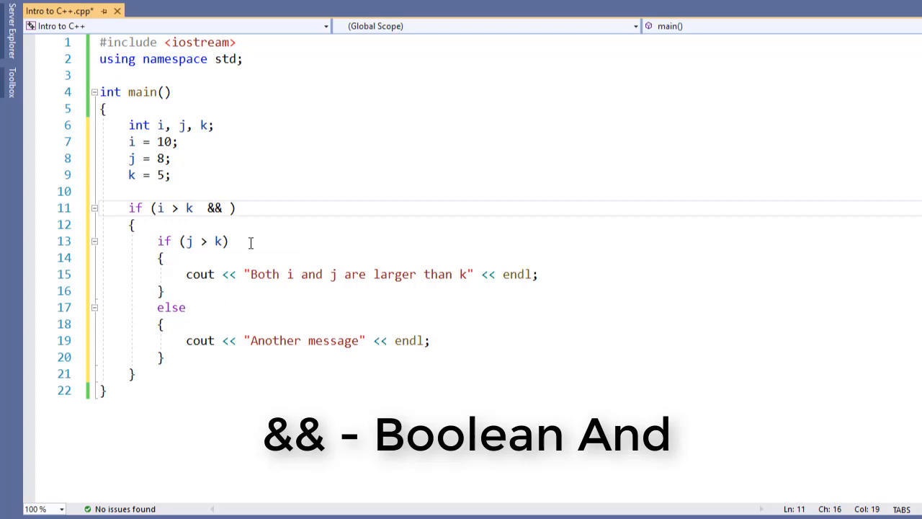
type("j >")
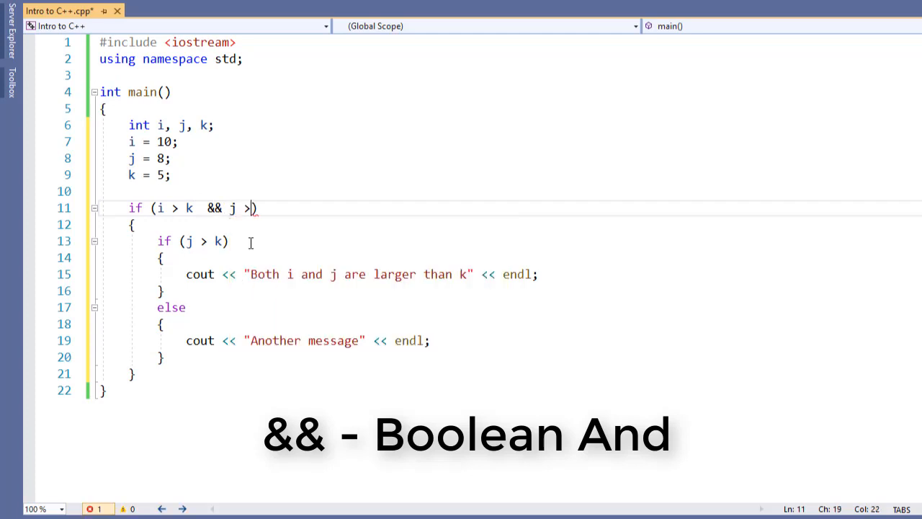
type("k")
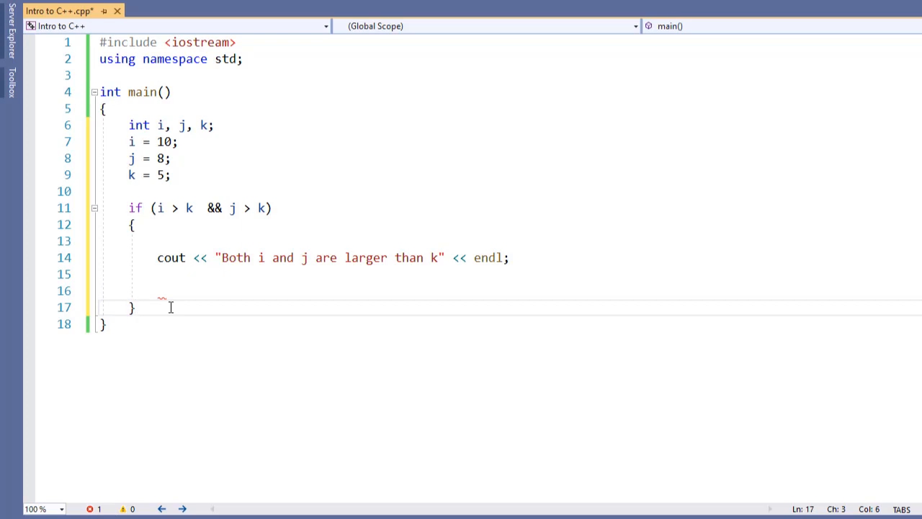
type("else")
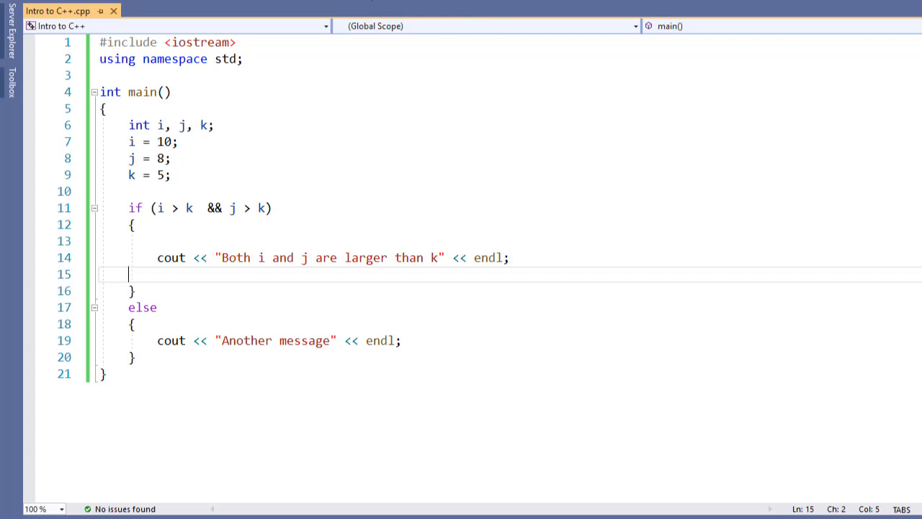
key("F5")
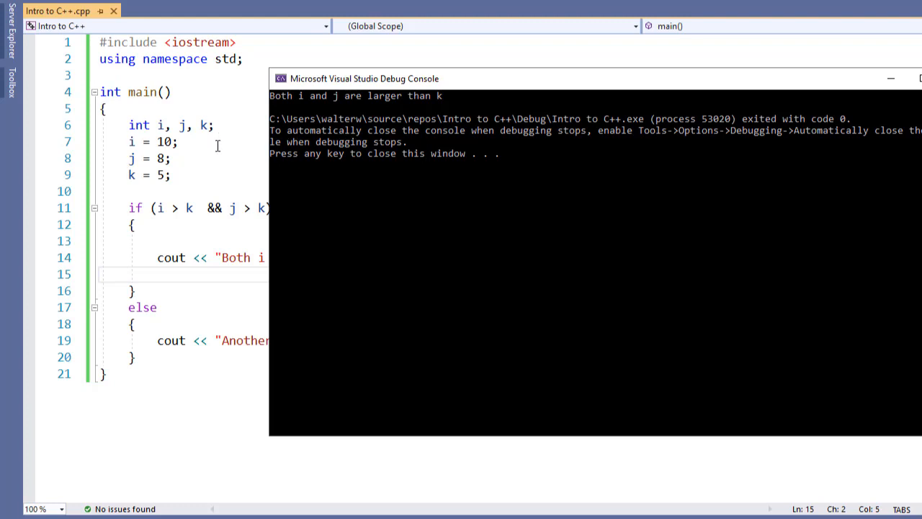
mouse_move(221, 145)
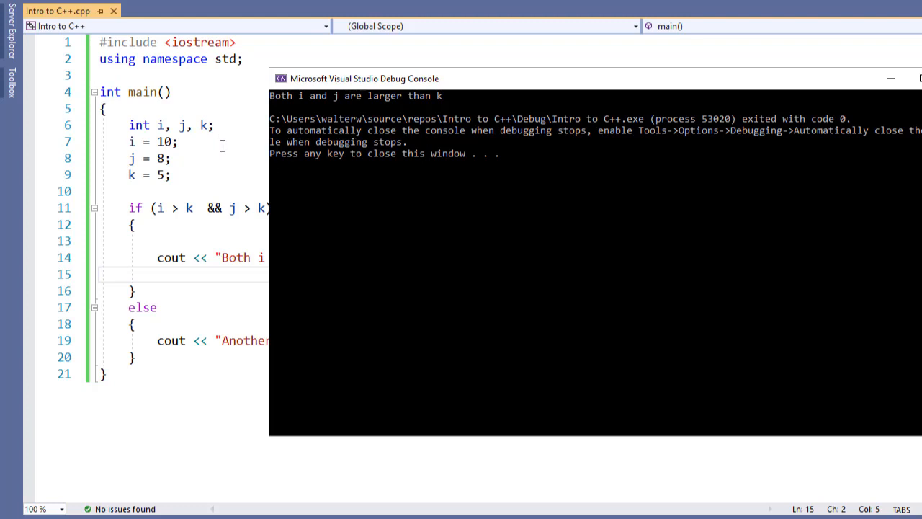
mouse_move(323, 202)
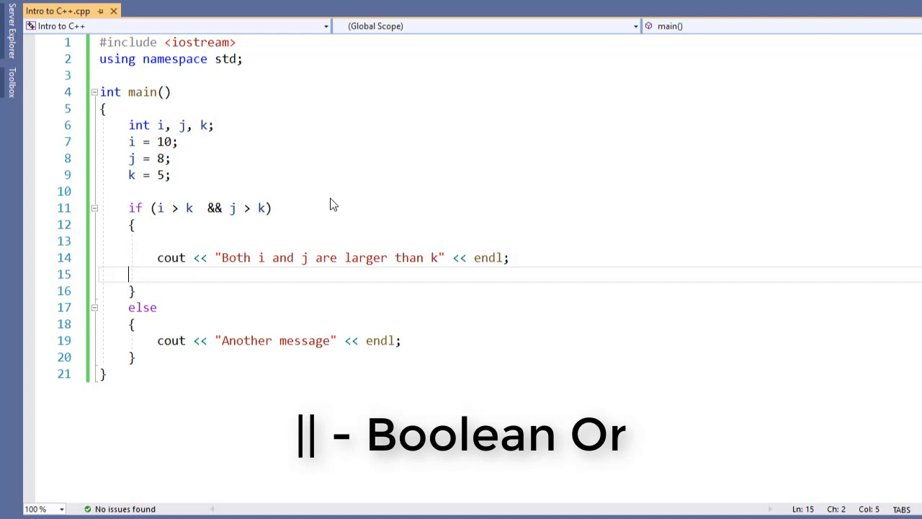
mouse_move(307, 241)
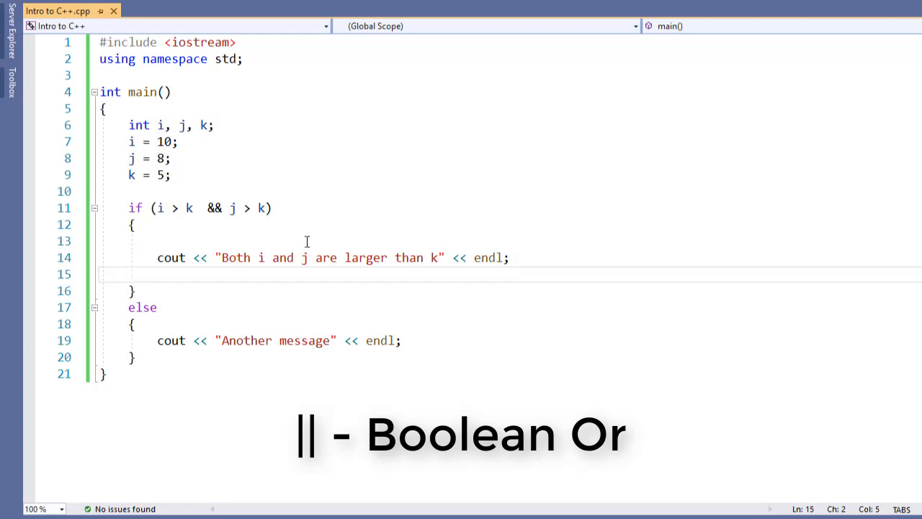
mouse_move(177, 226)
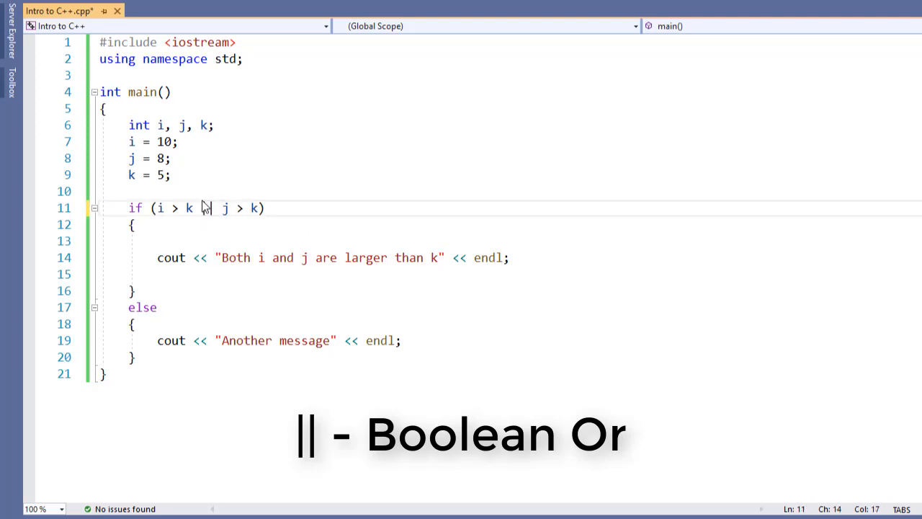
Change the condition's && to || so it reads i > k || j > k.
type("||")
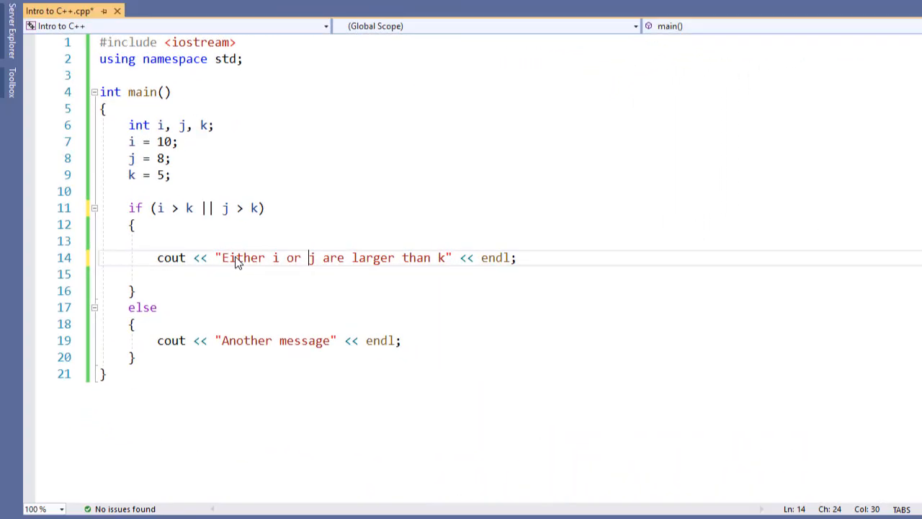
mouse_move(250, 229)
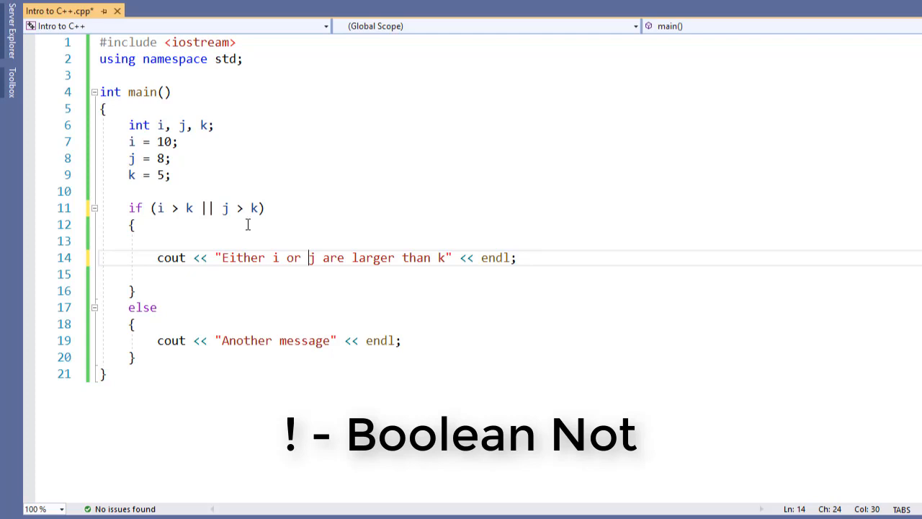
Declare bool matched = false; on a new line before the if.
type("bool")
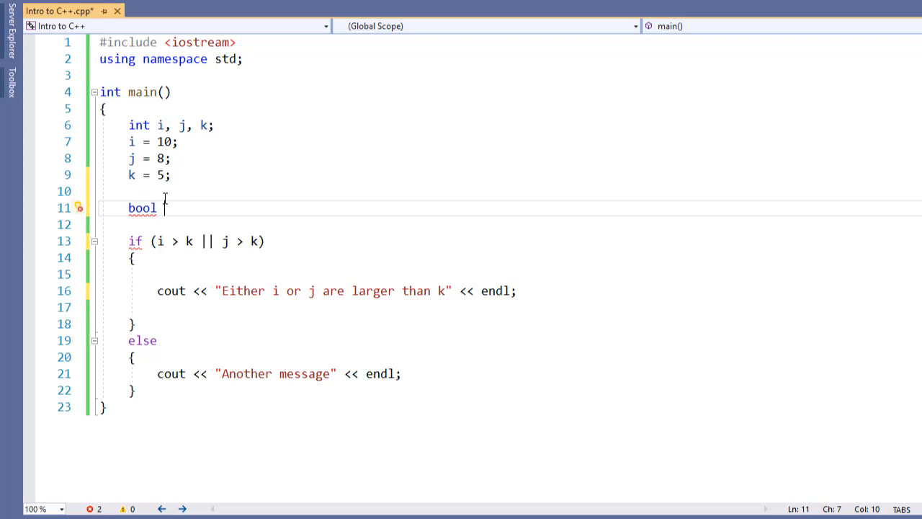
type("ma")
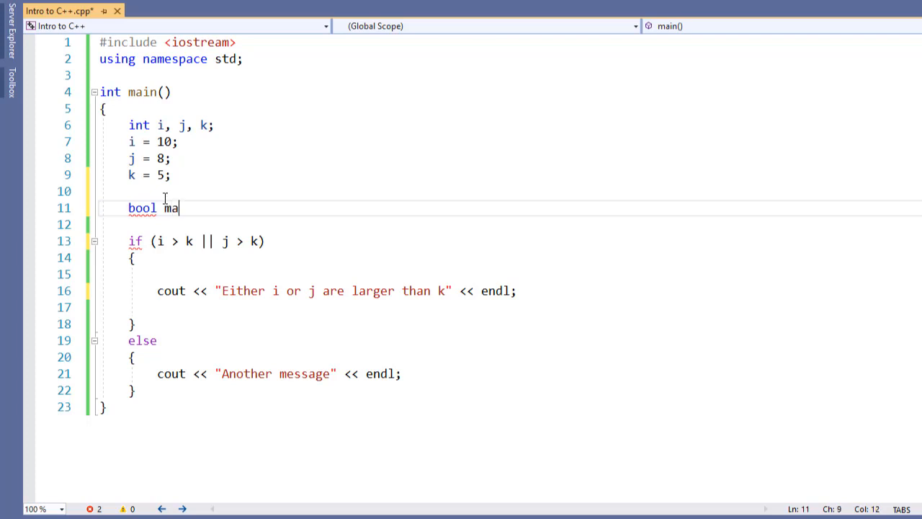
type("tched")
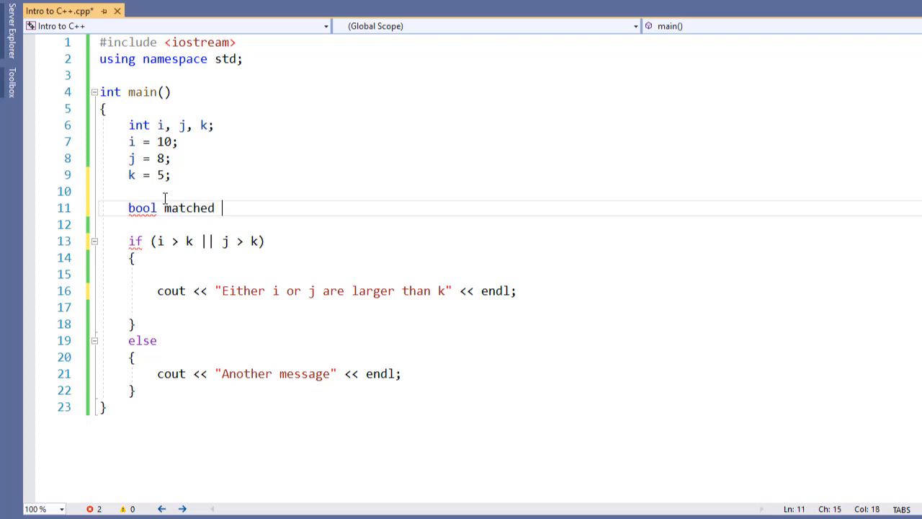
type("= false;")
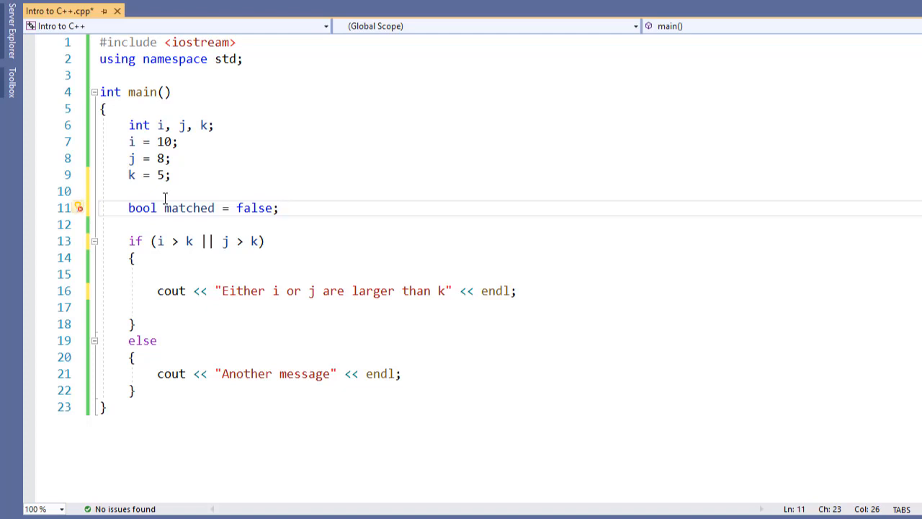
Replace the i, j, k comparison with matched, then negate it to !matched.
left_click_drag(169, 241, 264, 240)
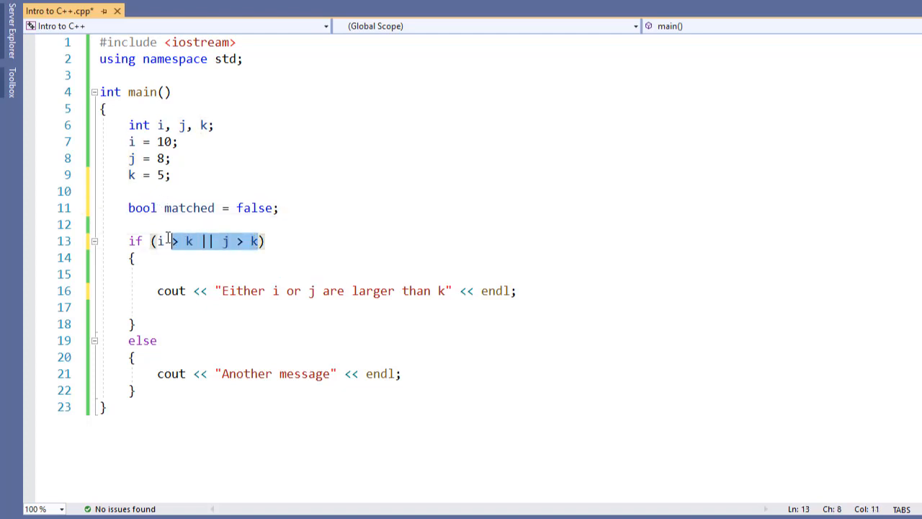
type("matched )")
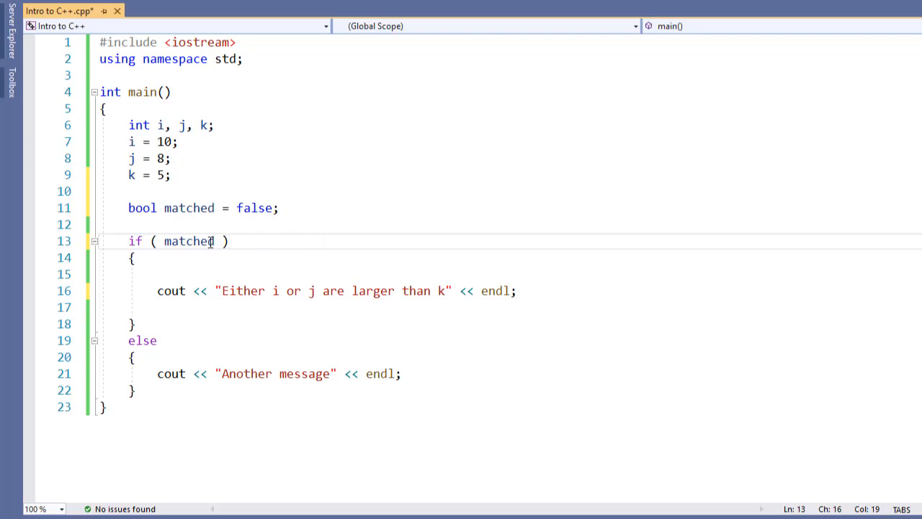
double_click(189, 241)
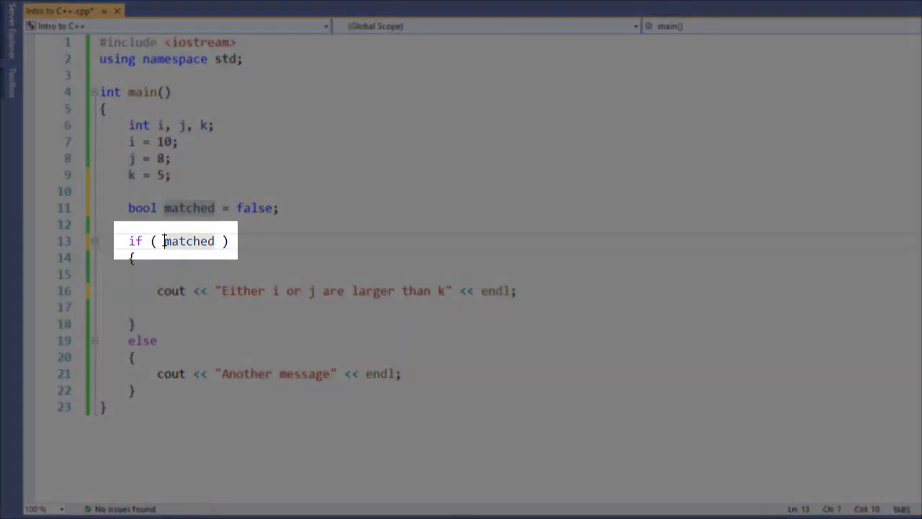
type("!")
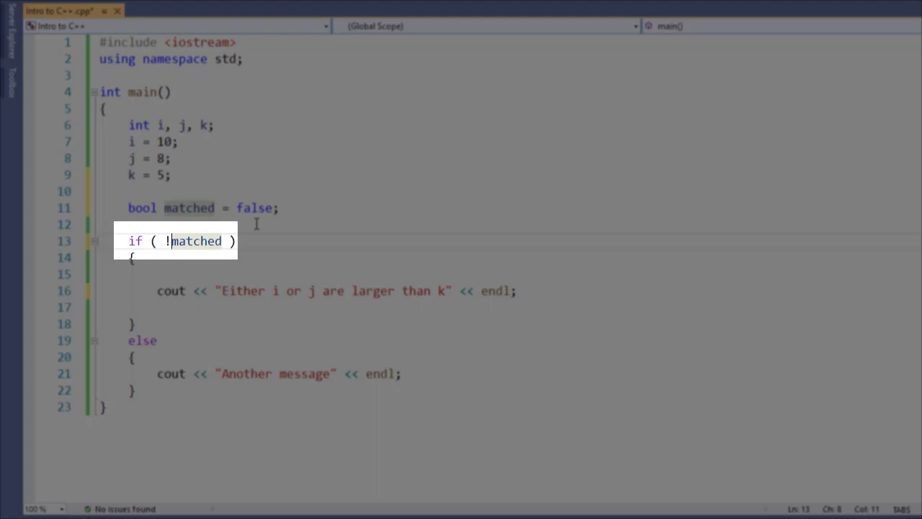